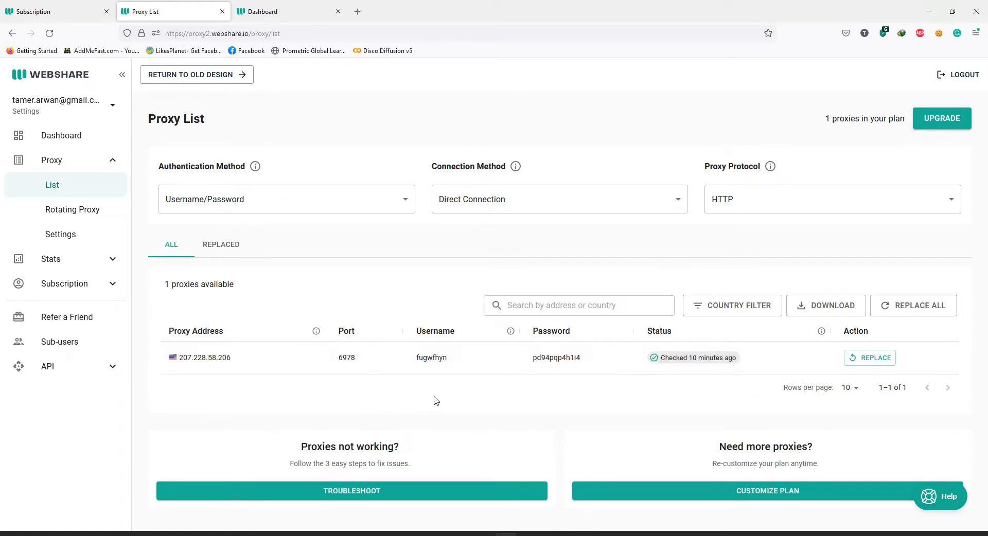
mouse_move(72, 209)
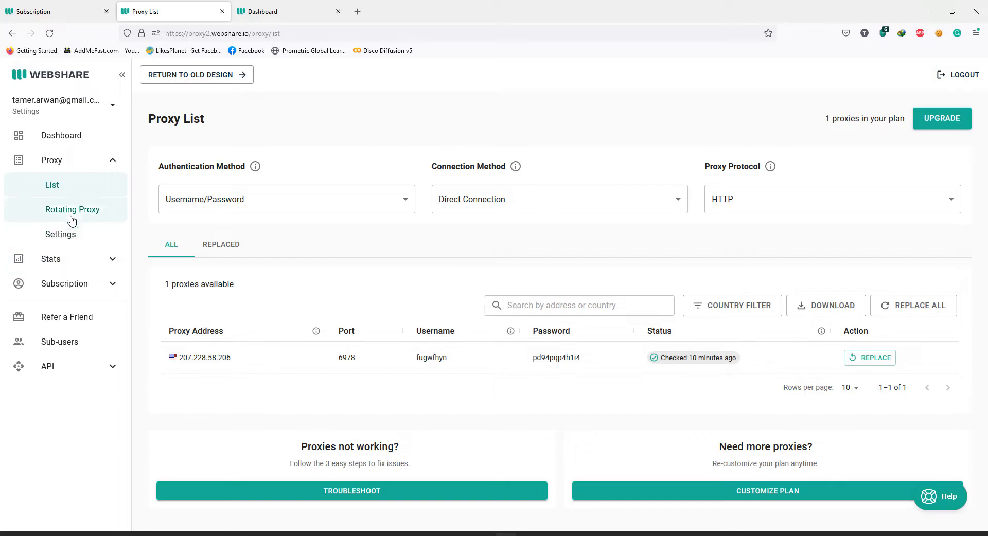
mouse_move(61, 234)
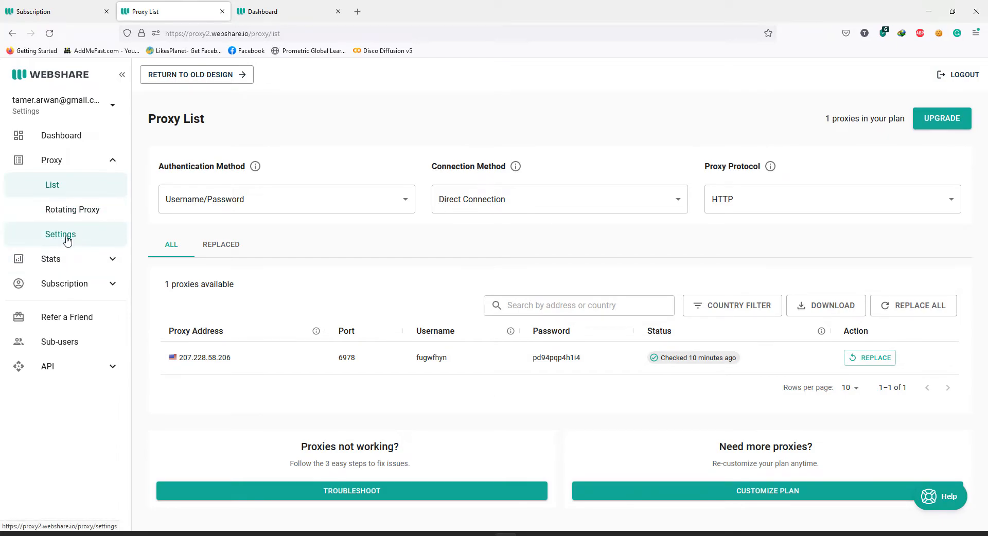
mouse_move(70, 240)
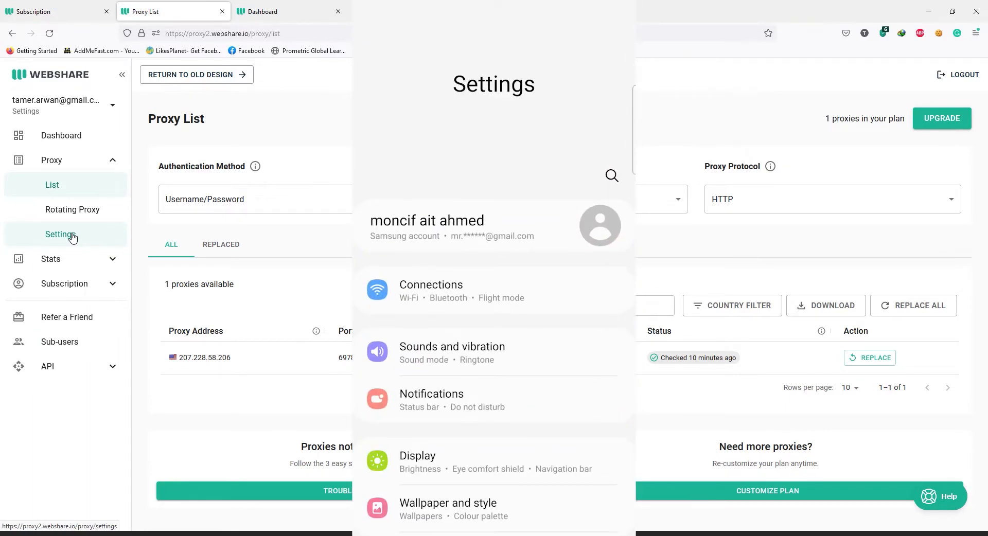
- Navigate Connections > Wi-Fi to the connected network's full details showing DHCP and Proxy None
click(432, 291)
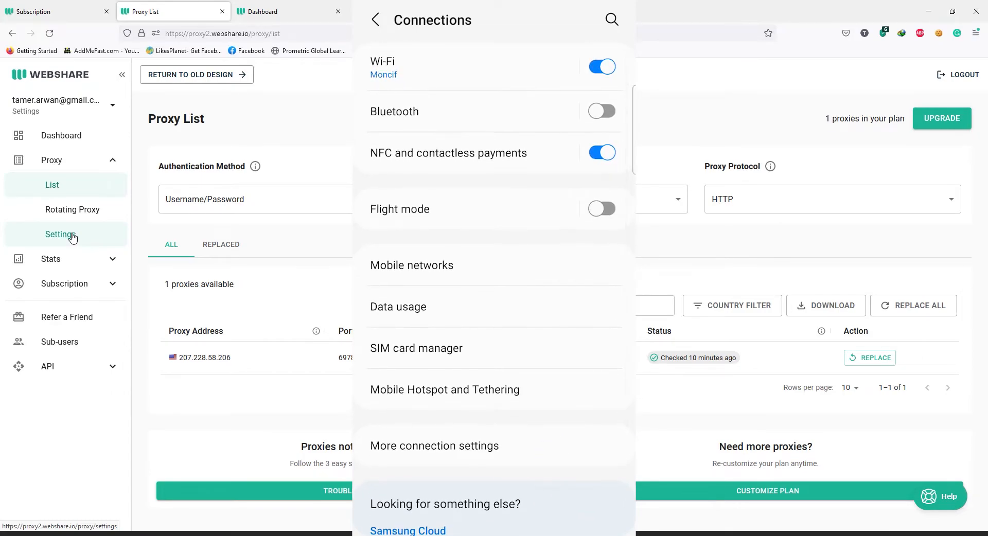
click(382, 68)
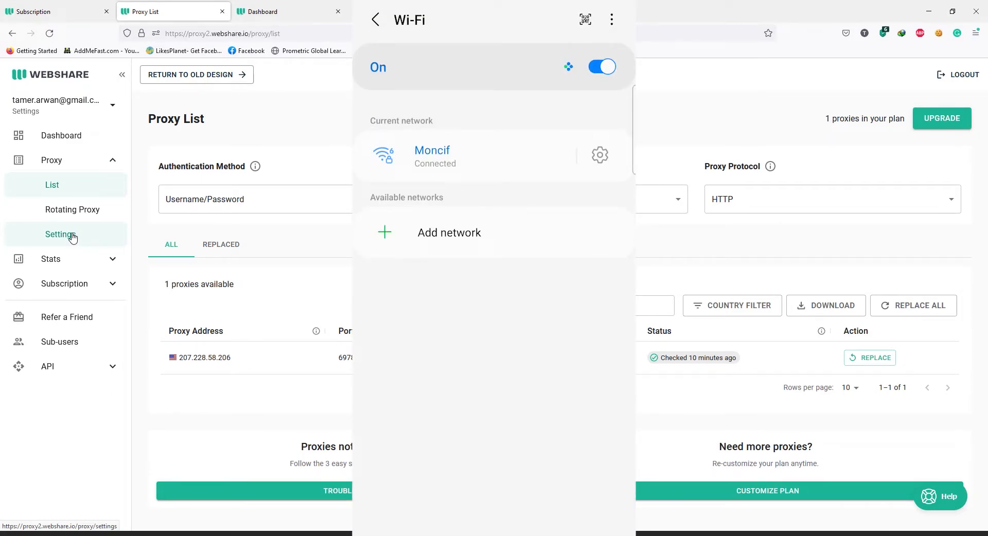
click(432, 156)
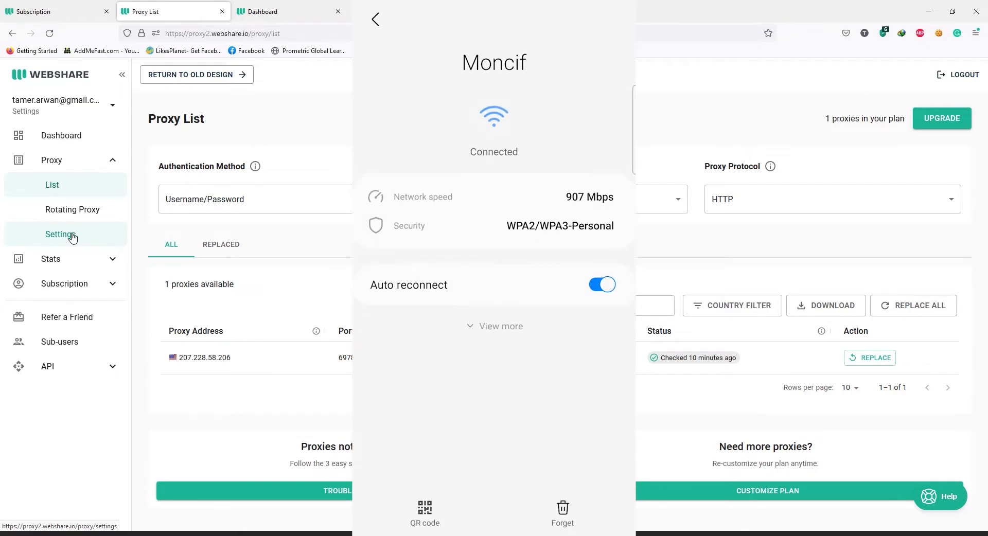
click(495, 326)
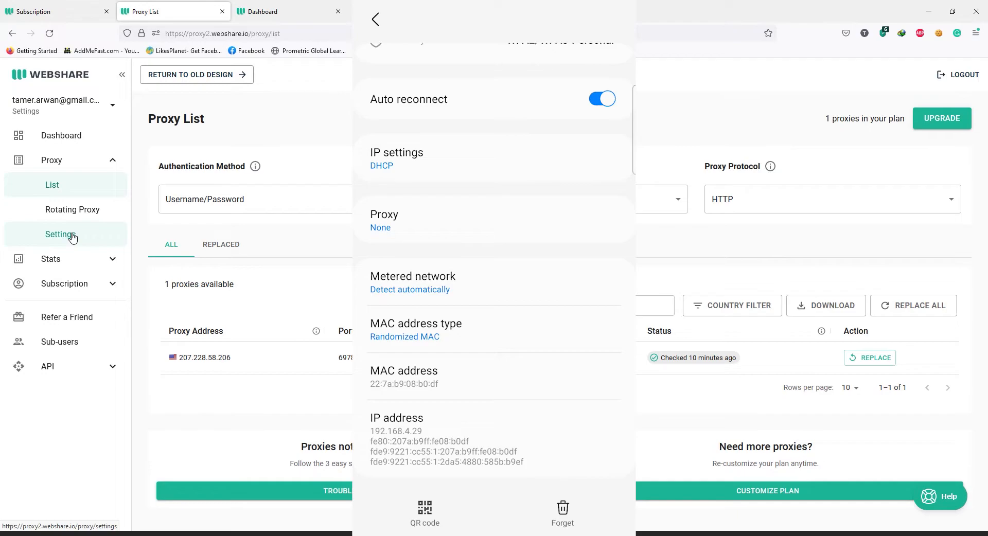
- Switch the proxy to Manual and enter host name 207.228.58.206
click(384, 220)
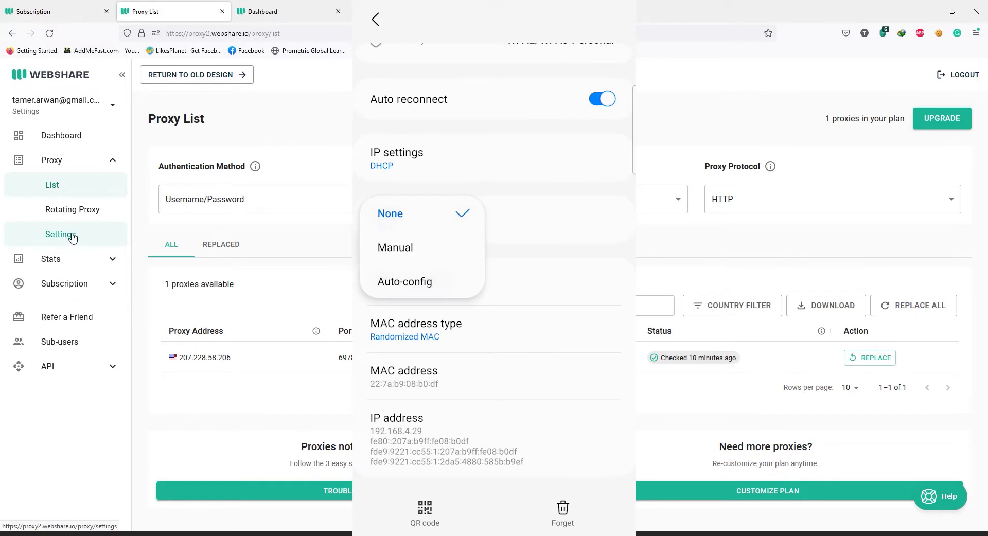
click(396, 247)
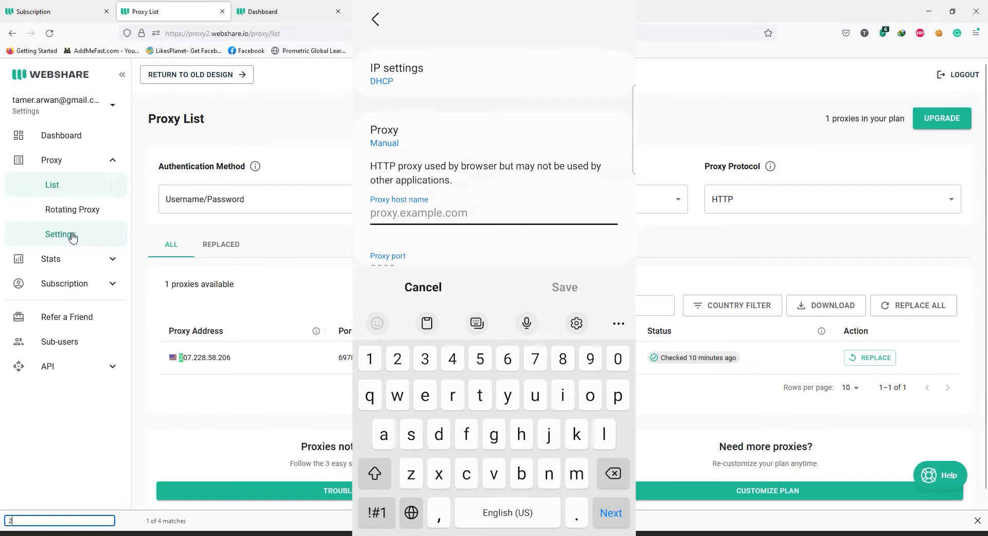
text(207.)
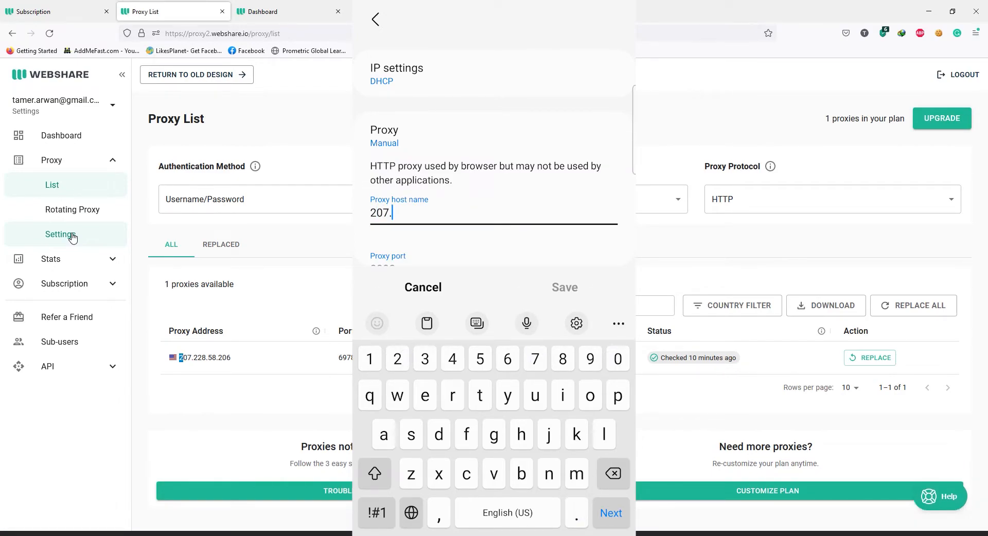
text(228)
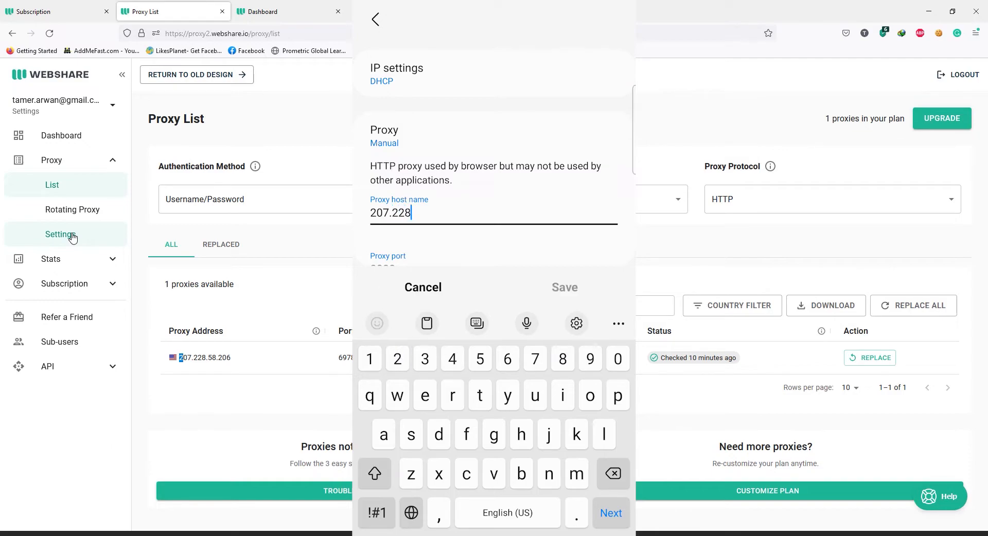
text(.58)
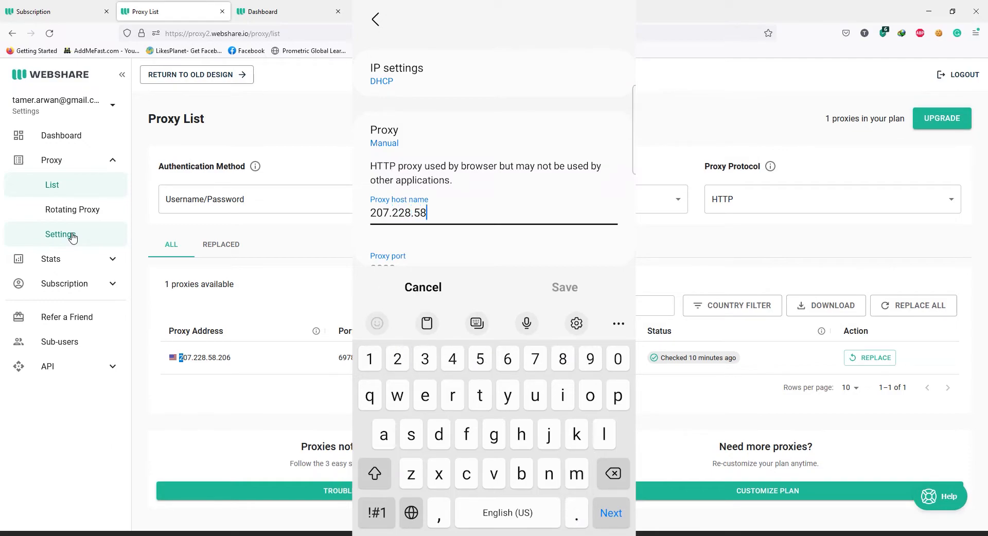
text(206)
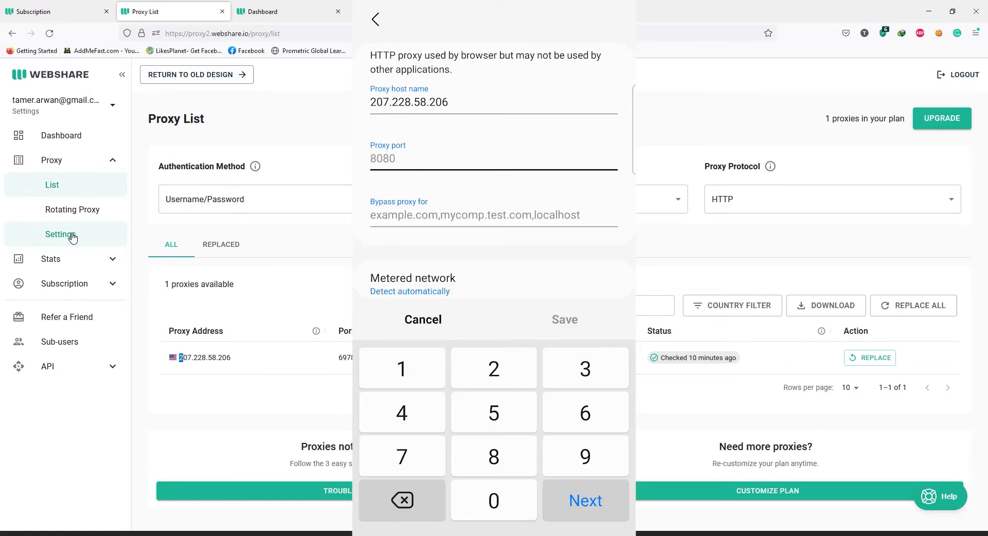
- Enter the Webshare proxy port 6978
click(585, 456)
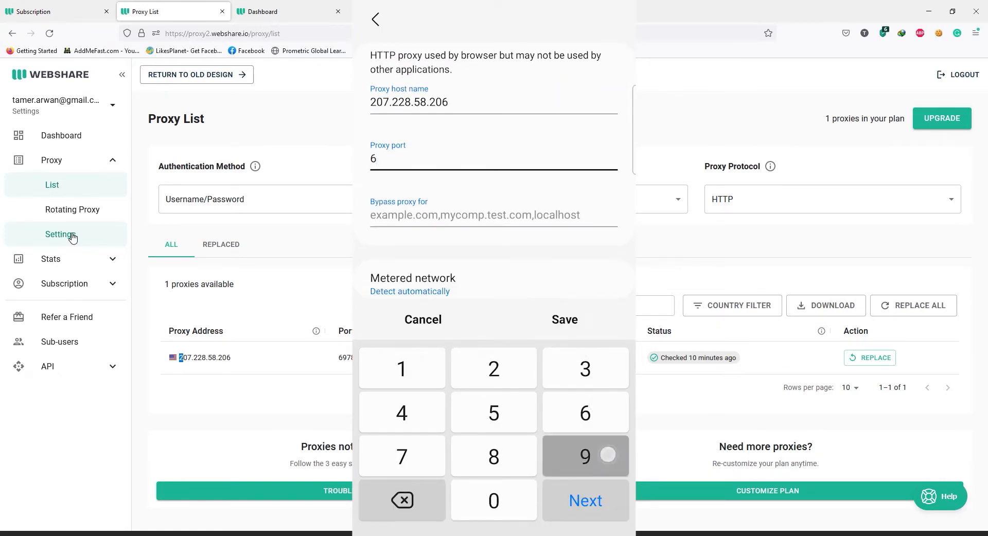
click(585, 455)
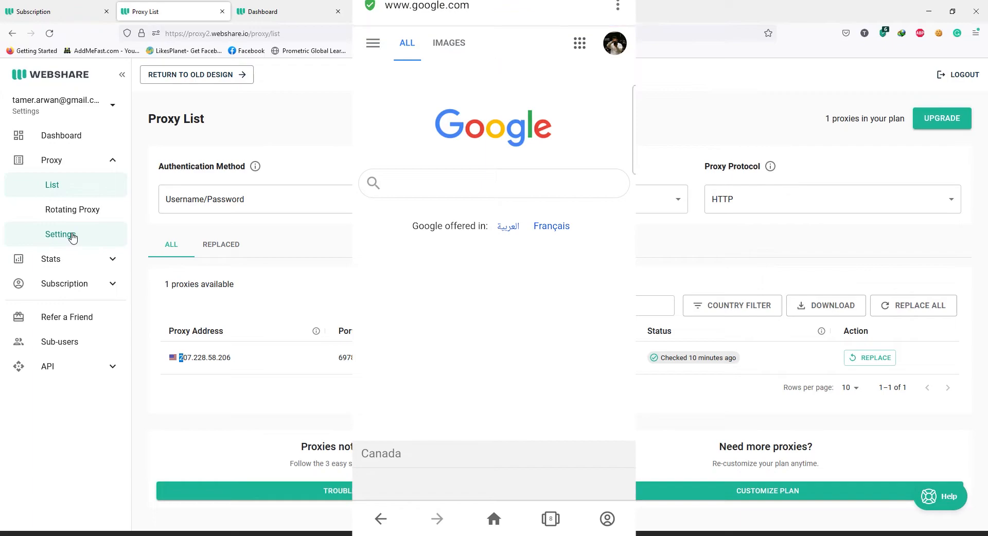
- Rerun the recent 'whats my ip location' Google search to reach iplocation.net
click(493, 183)
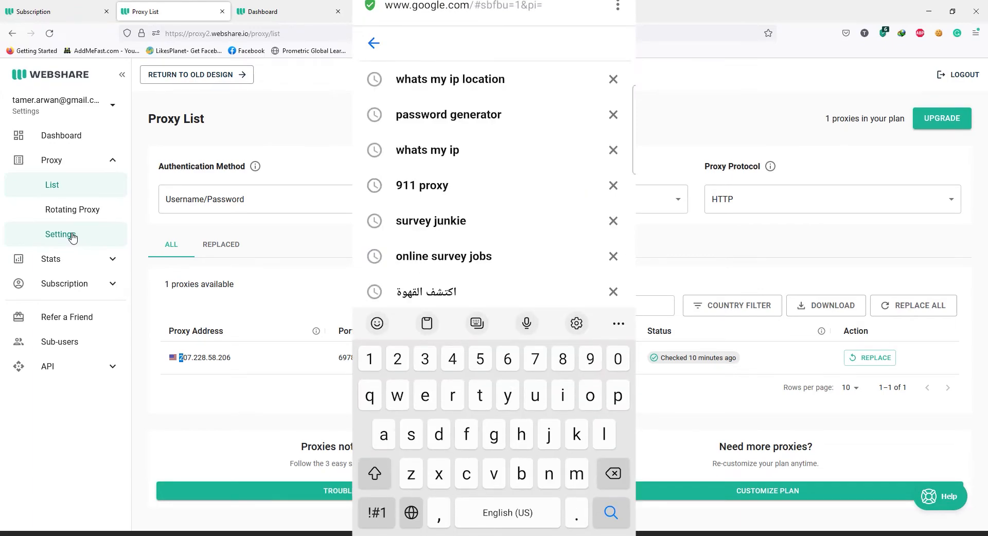
click(450, 79)
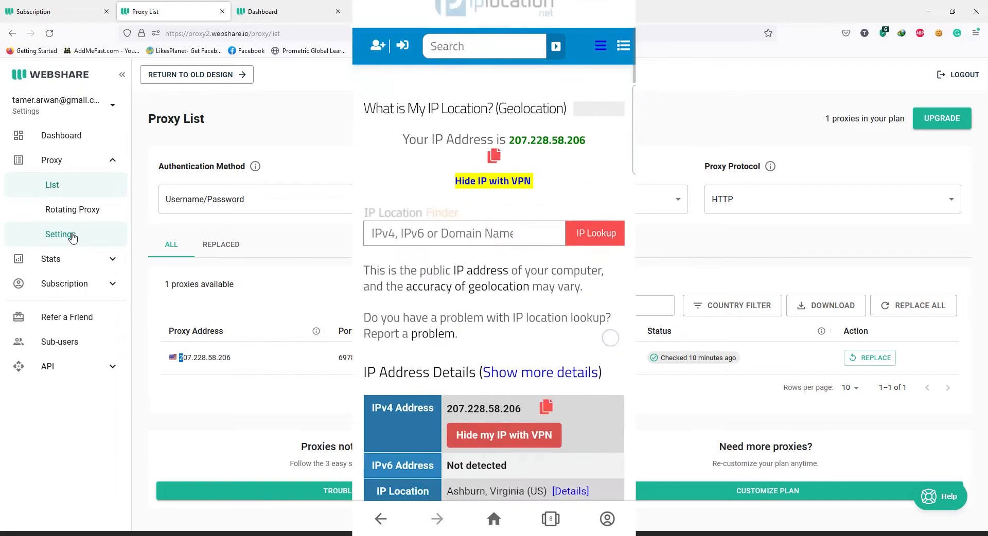
- Scroll through geolocation provider tables listing 207.228.58.206 in Virginia with AT&T and GBIS Holdings
scroll(down, 3)
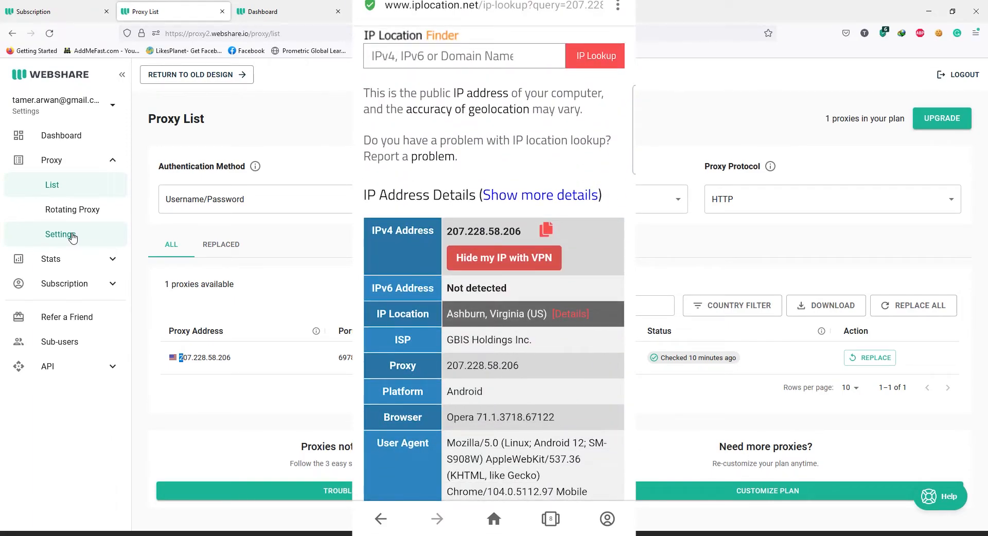
scroll(down, 3)
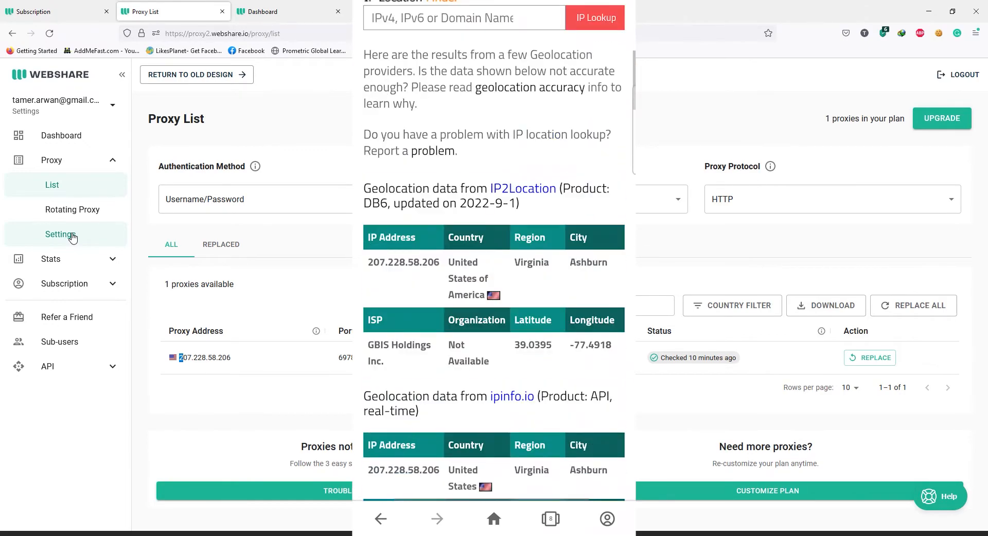
scroll(down, 3)
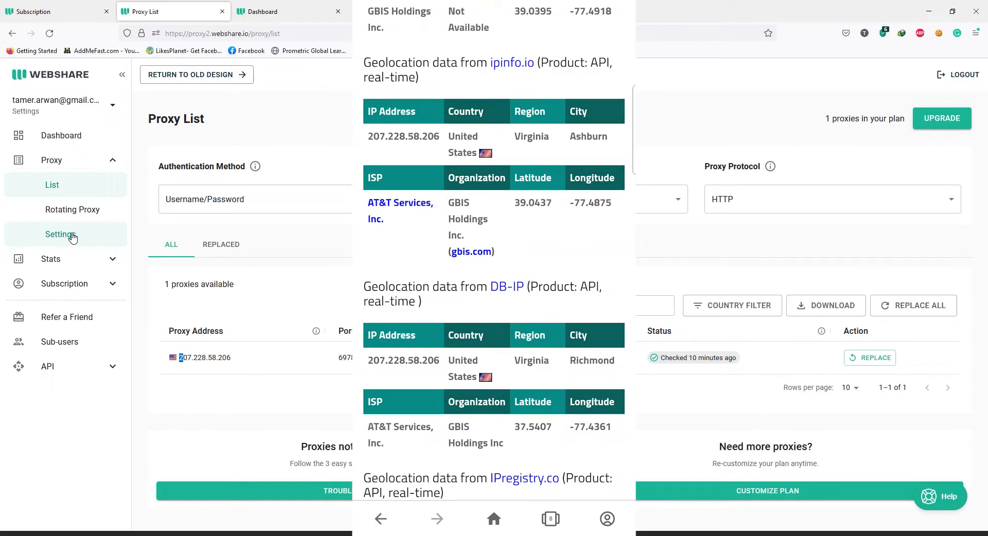
scroll(down, 3)
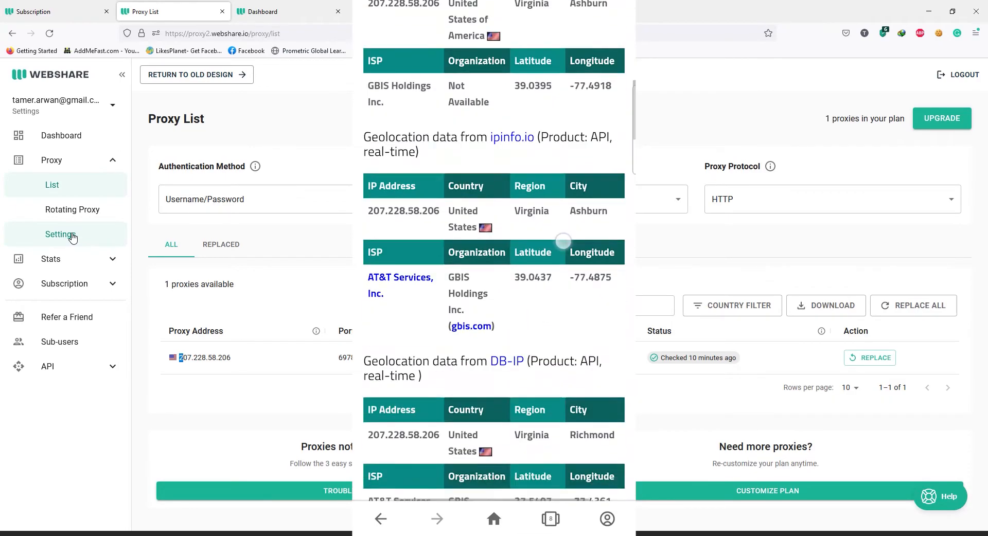